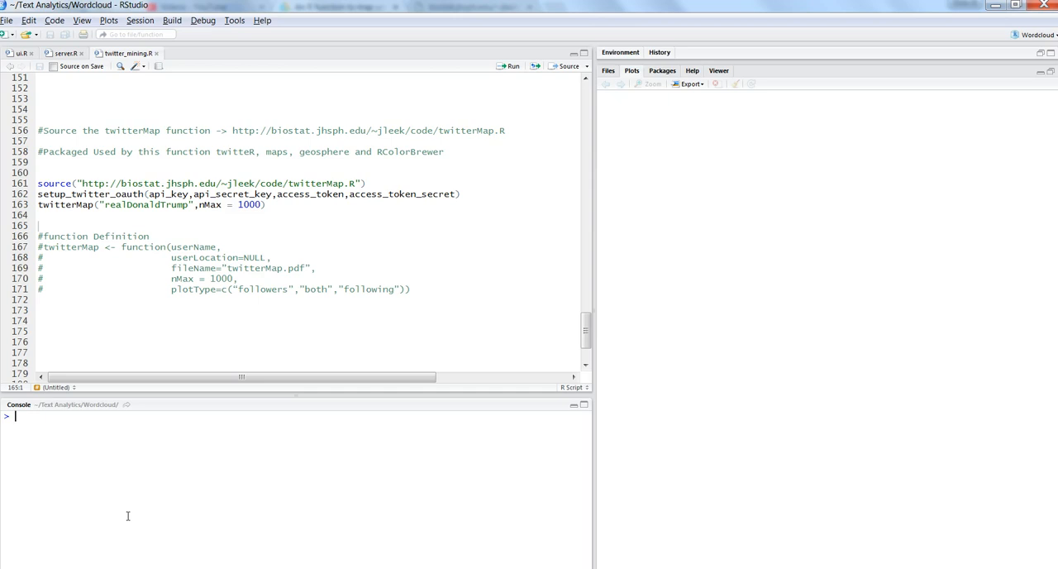
pyautogui.moveTo(106, 130)
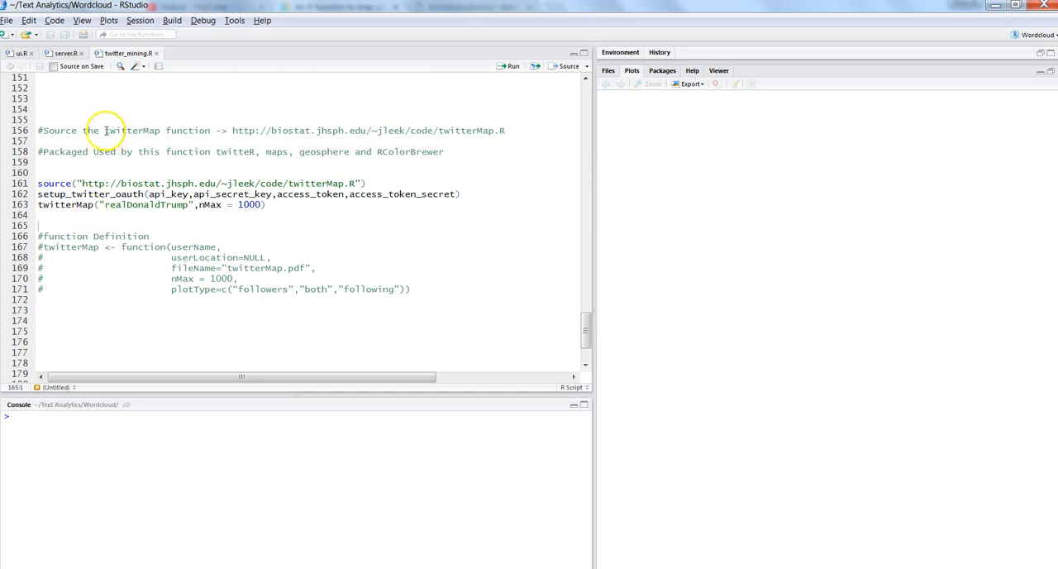
# Run the twitterMap.R source line and setup_twitter_oauth authentication in the Console
pyautogui.doubleClick(132, 131)
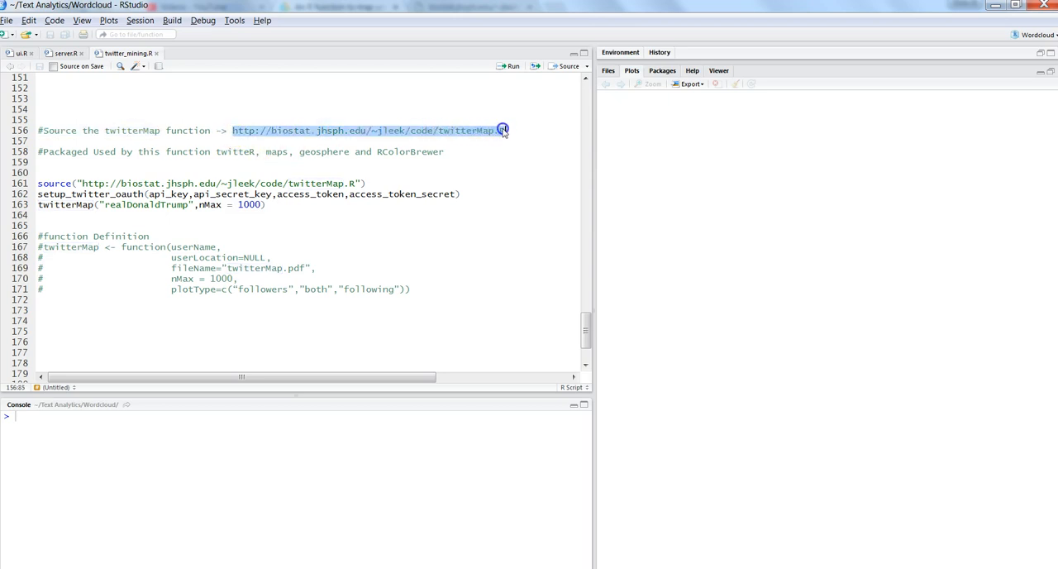
pyautogui.click(504, 130)
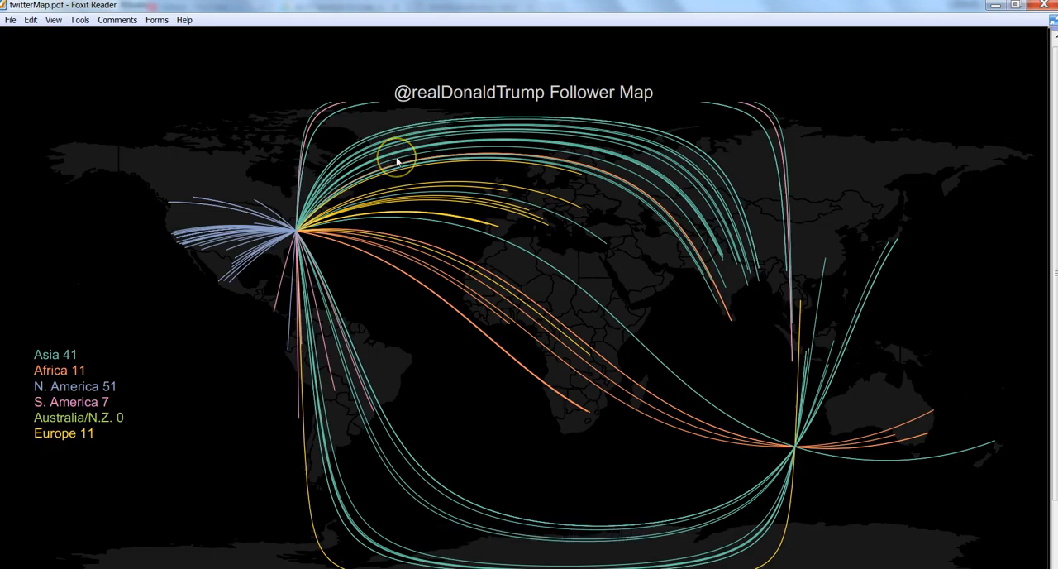
pyautogui.moveTo(474, 214)
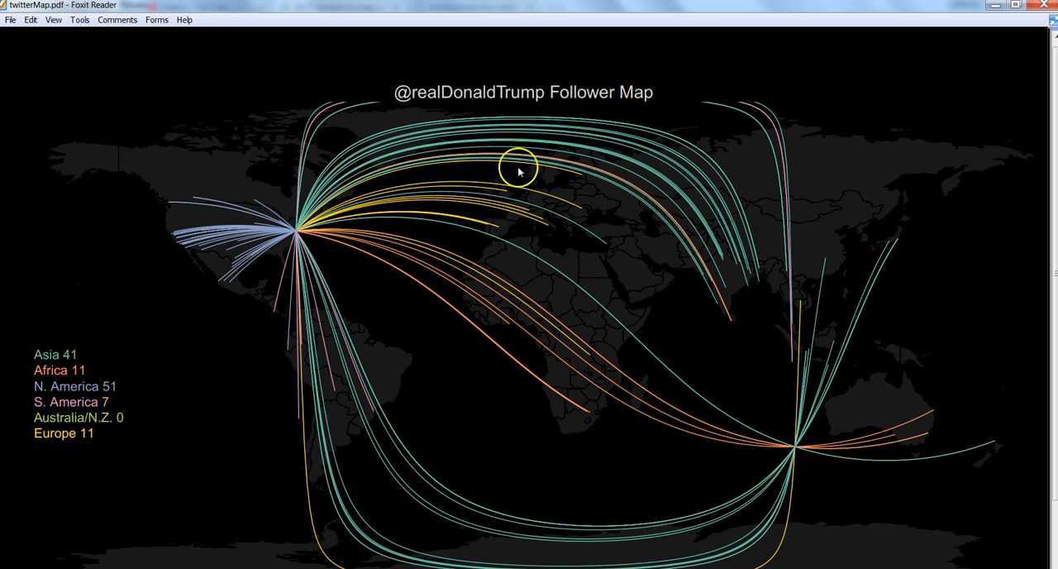
pyautogui.moveTo(550, 117)
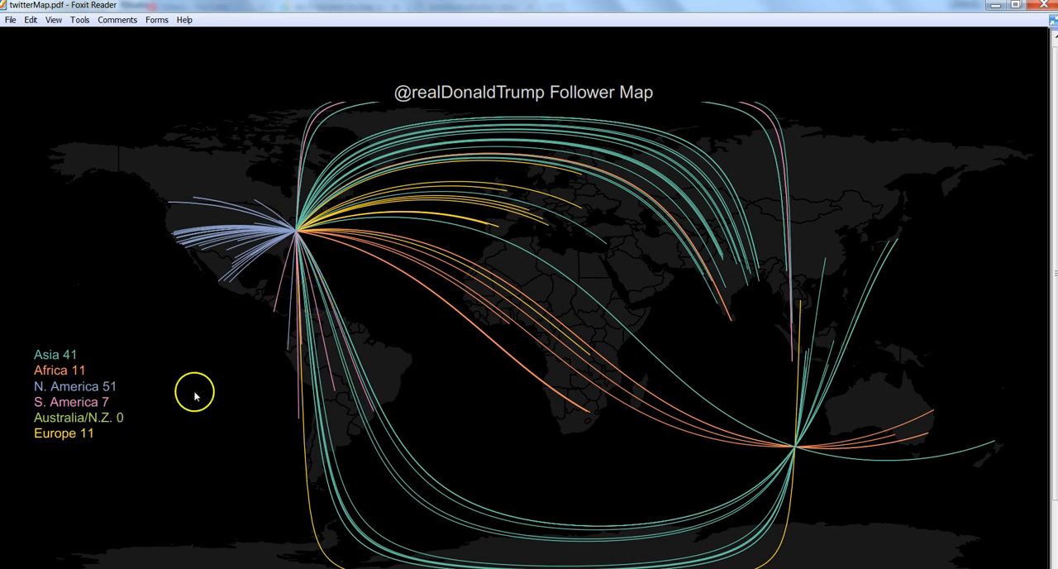
pyautogui.moveTo(480, 139)
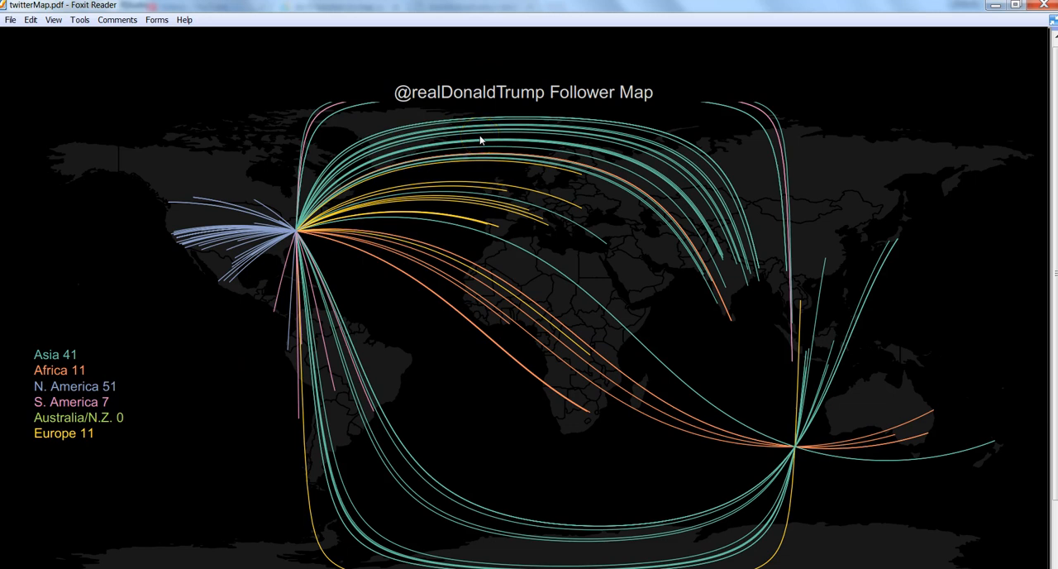
pyautogui.click(481, 140)
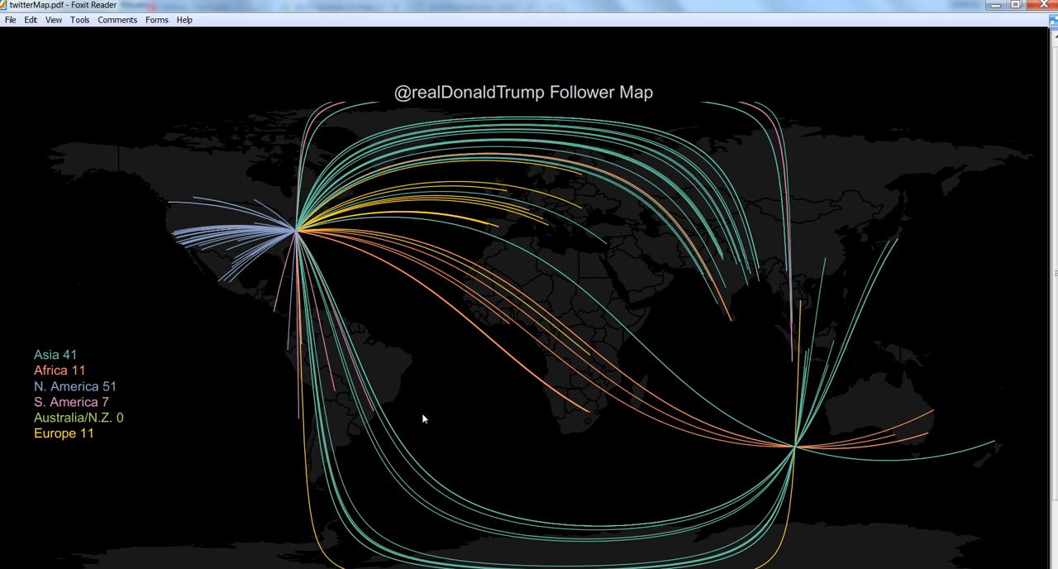
pyautogui.moveTo(412, 359)
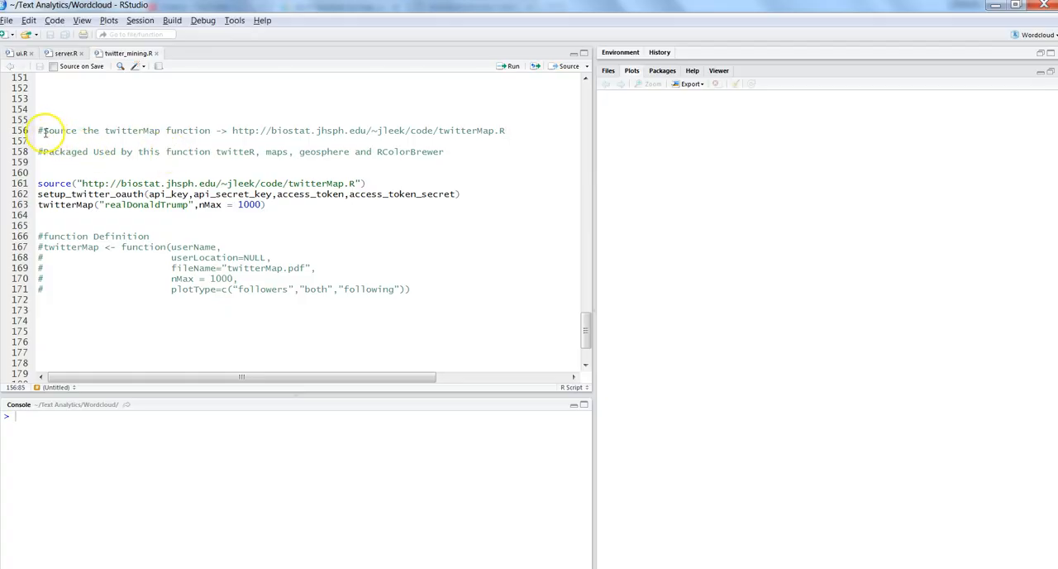
pyautogui.moveTo(43, 130); pyautogui.dragTo(157, 130)
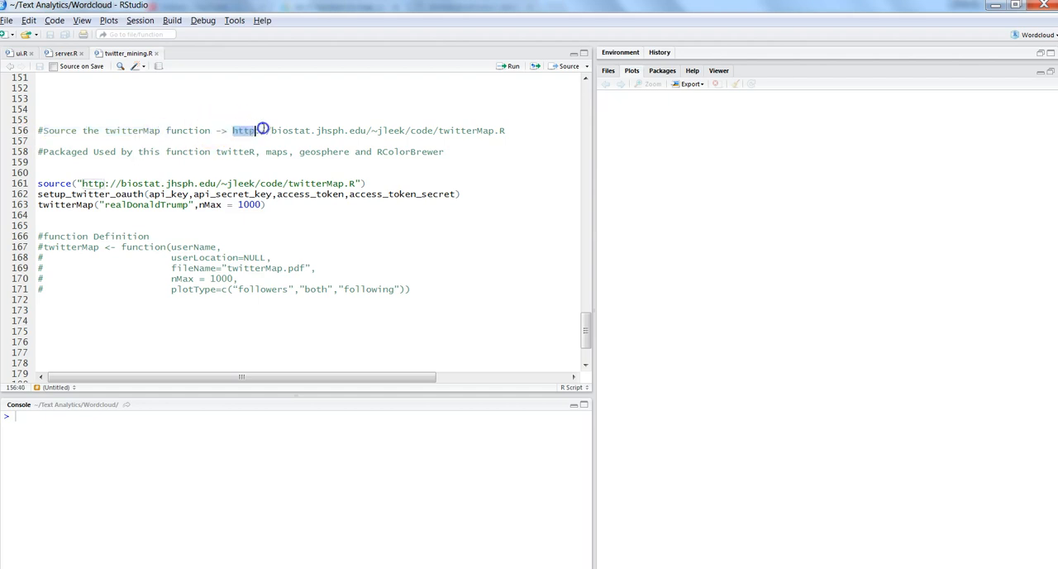
pyautogui.moveTo(260, 130); pyautogui.dragTo(474, 130)
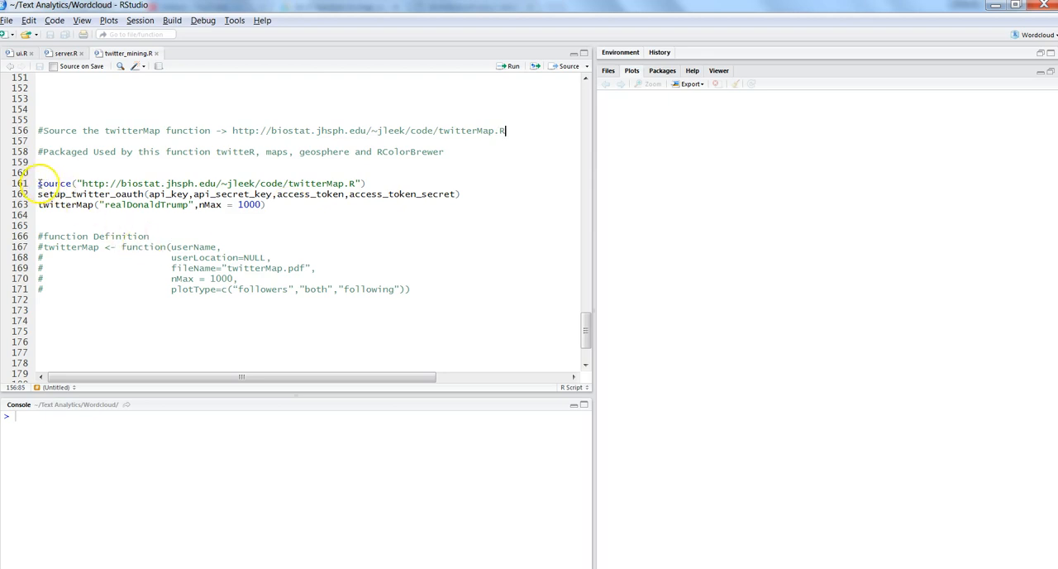
pyautogui.moveTo(38, 183); pyautogui.dragTo(180, 183)
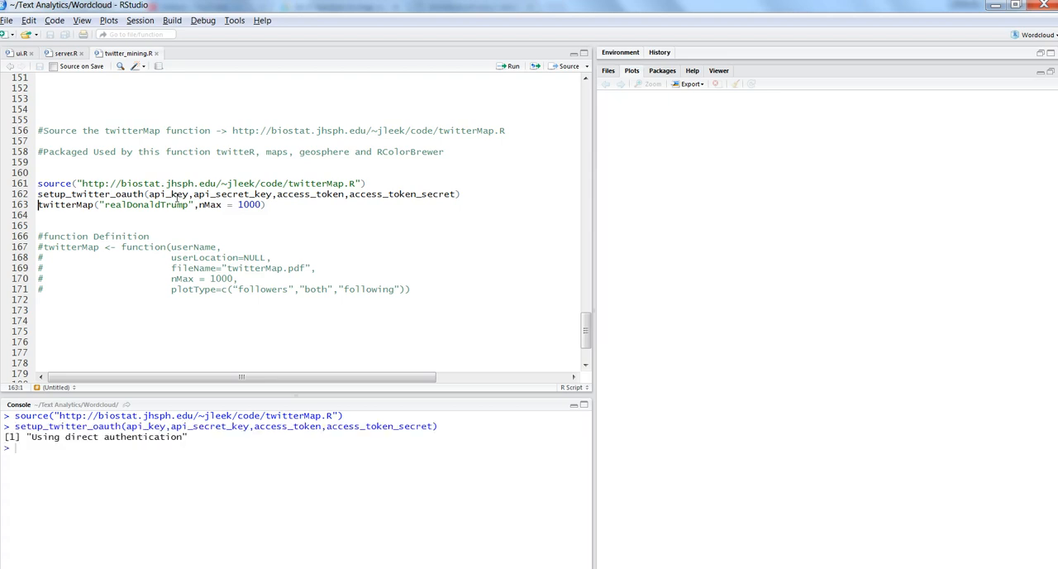
pyautogui.moveTo(145, 218)
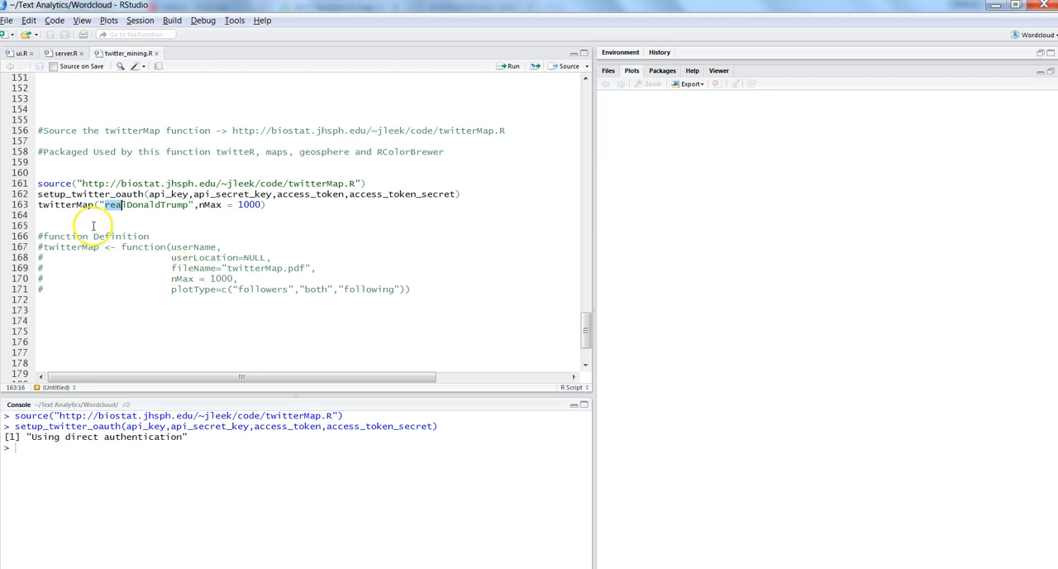
# Inspect the realDonaldTrump user name argument against the userName parameter in the definition
pyautogui.click(102, 204)
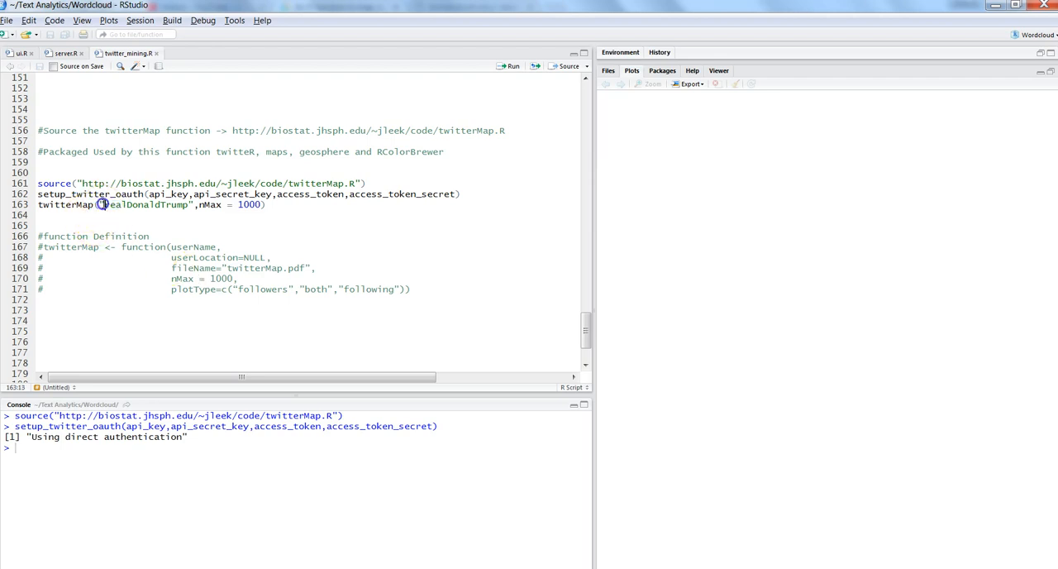
pyautogui.doubleClick(144, 204)
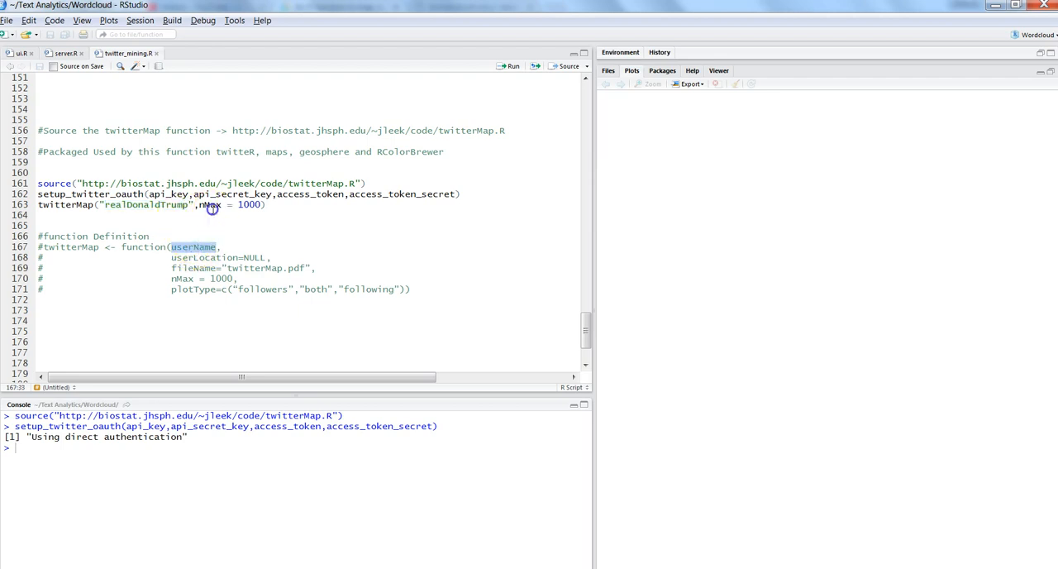
pyautogui.click(212, 205)
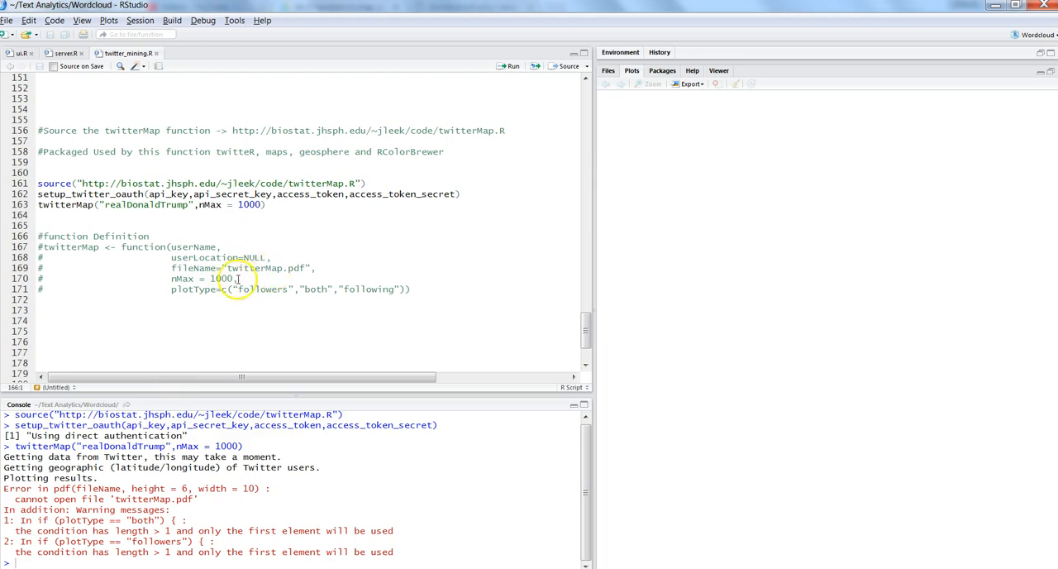
# After the twitterMap.pdf error, close the open follower map PDF and all Foxit Reader tabs
pyautogui.doubleClick(248, 268)
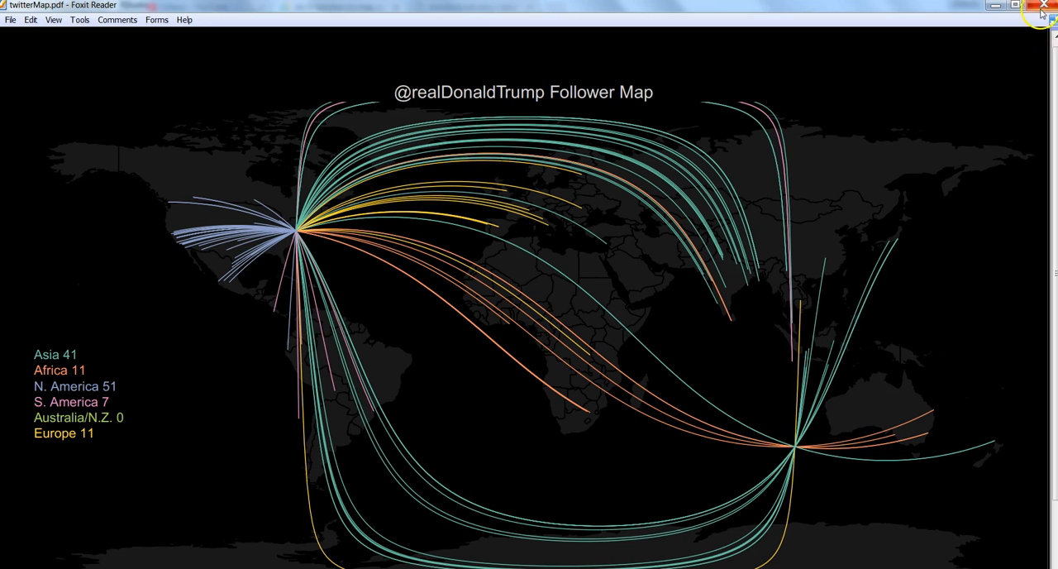
pyautogui.click(1044, 6)
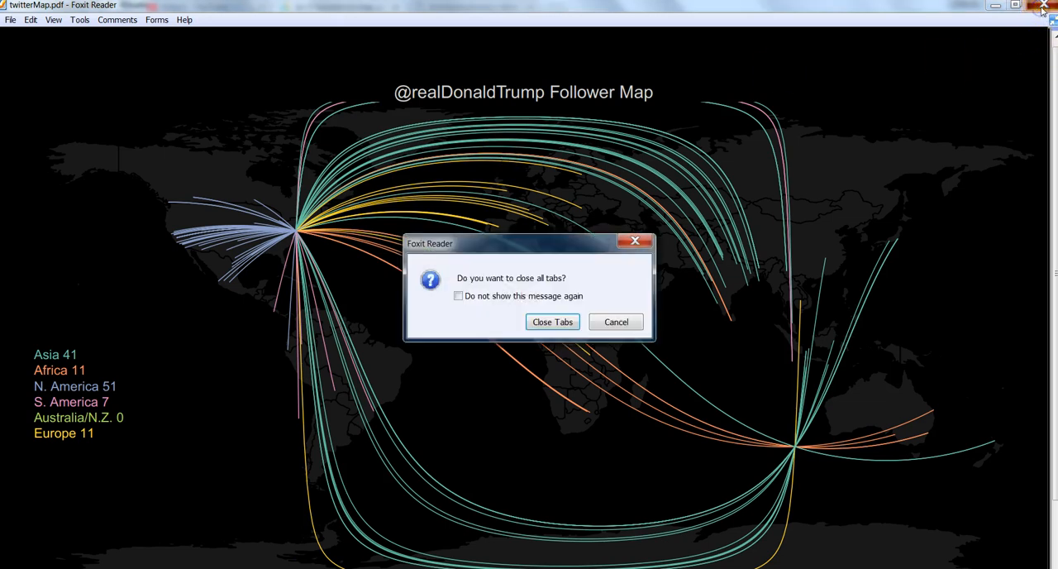
pyautogui.click(553, 321)
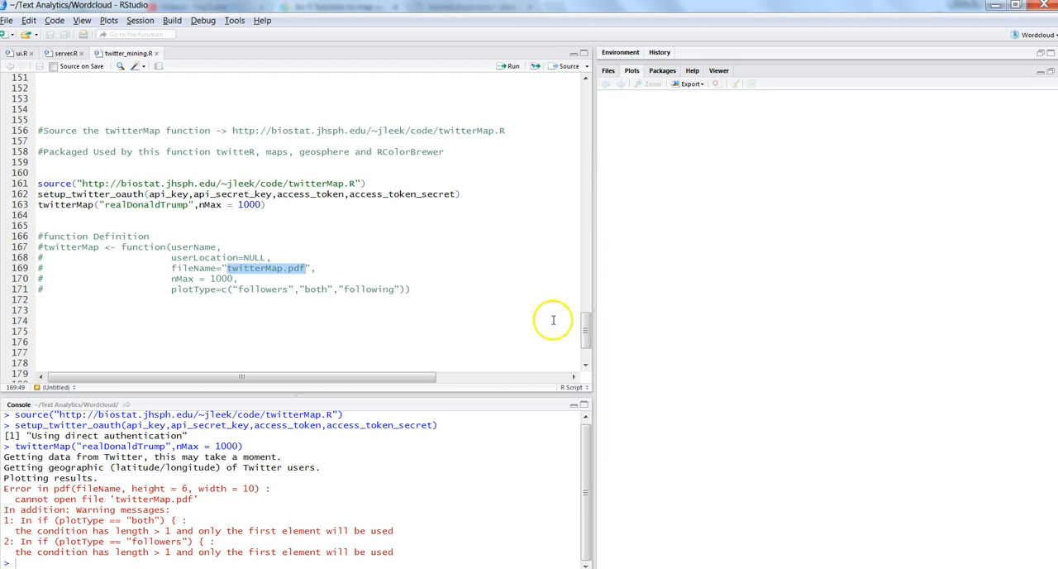
# Rerun twitterMap("realDonaldTrump", nMax = 1000) so it plots to twitterMap.pdf with only warnings
pyautogui.click(149, 235)
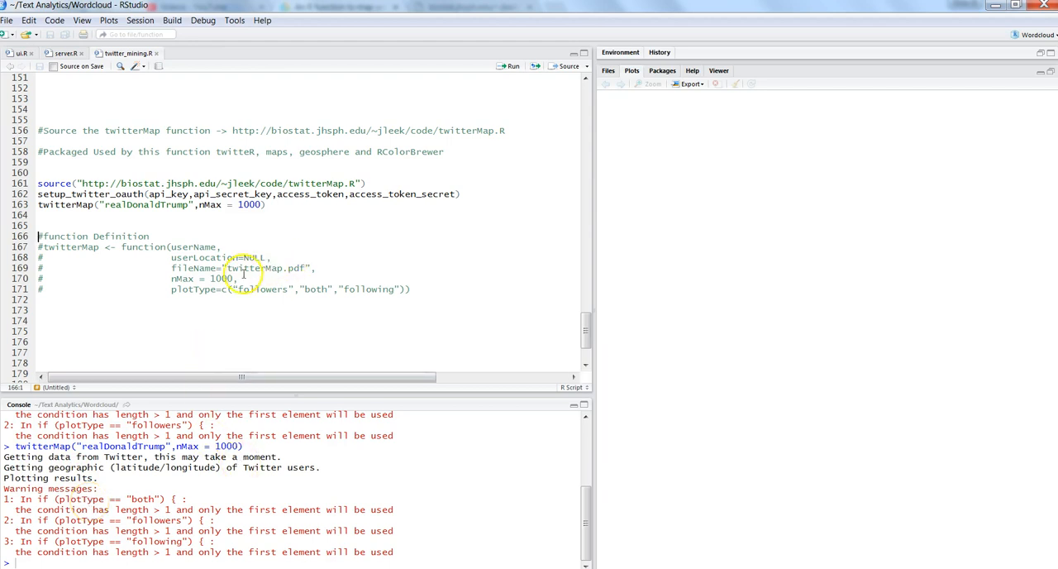
pyautogui.doubleClick(256, 267)
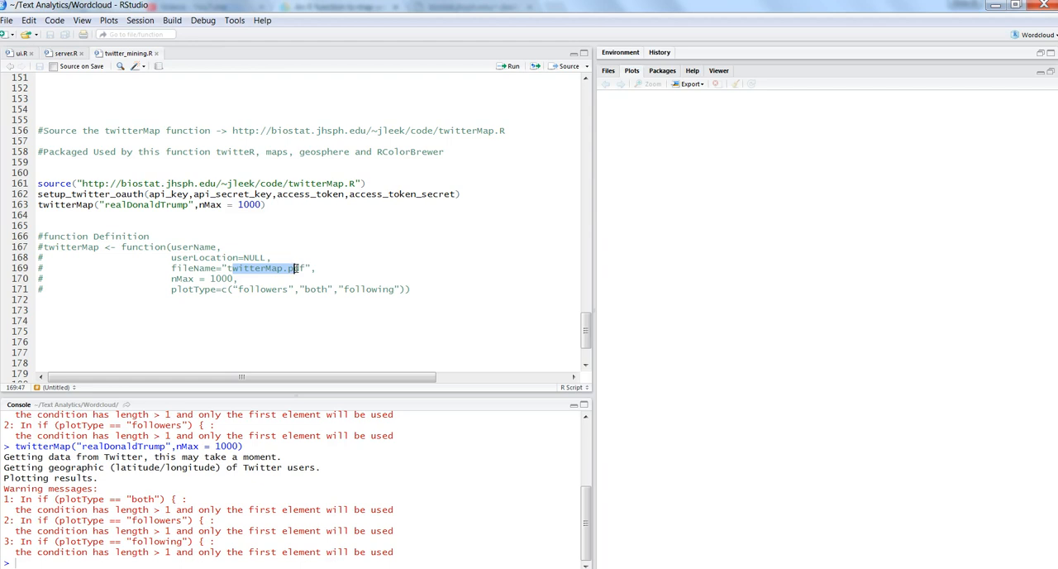
pyautogui.moveTo(139, 494)
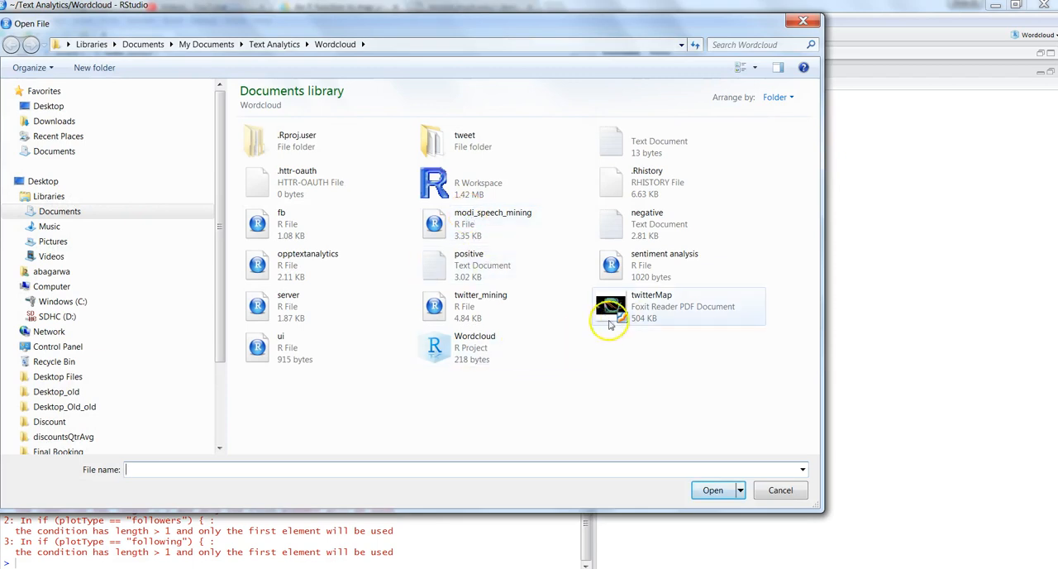
# Open twitterMap.pdf from the Wordcloud folder to view the follower map with NA counts
pyautogui.click(662, 306)
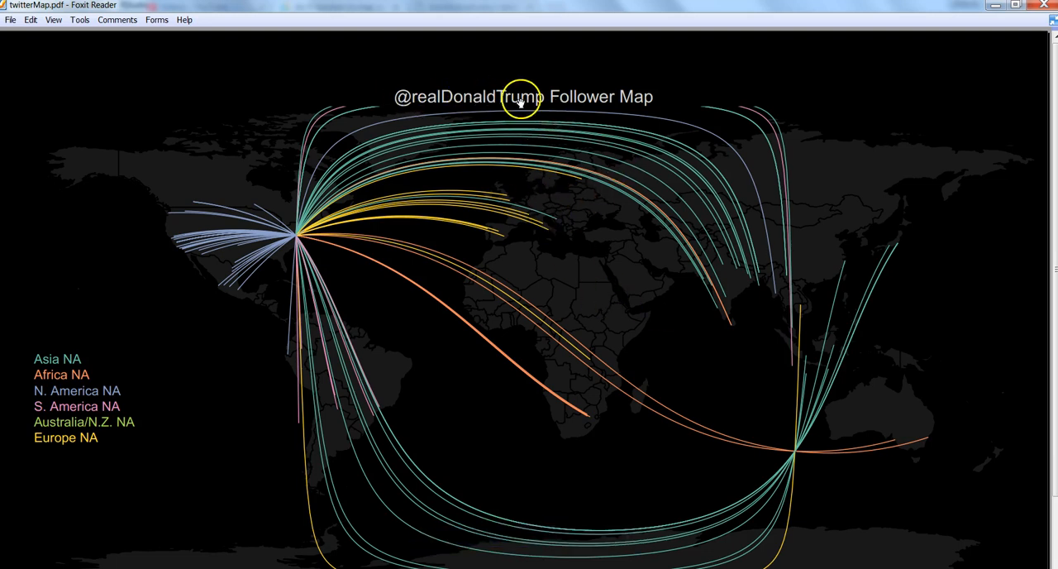
pyautogui.moveTo(574, 105)
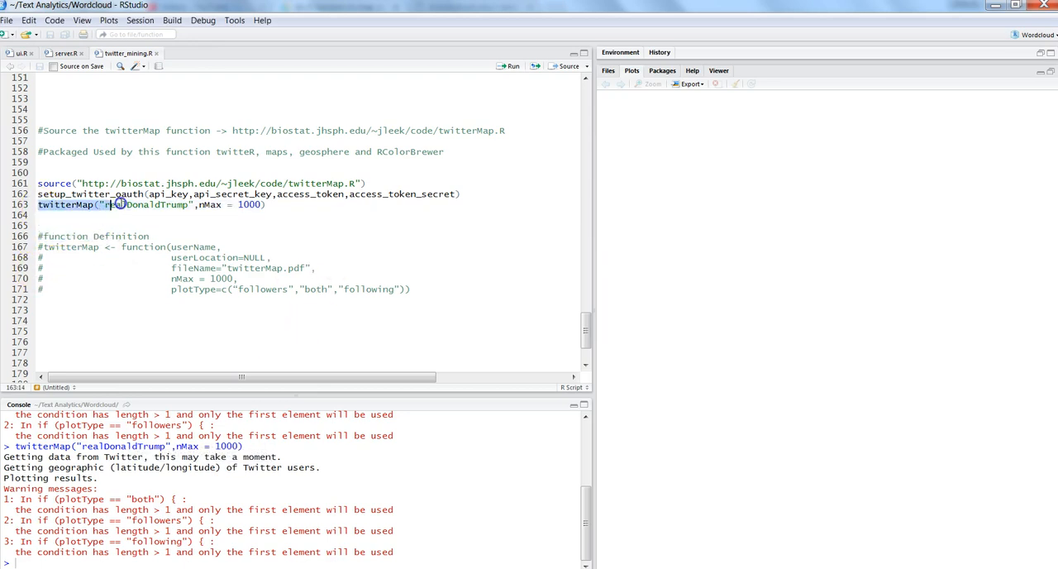
pyautogui.click(179, 193)
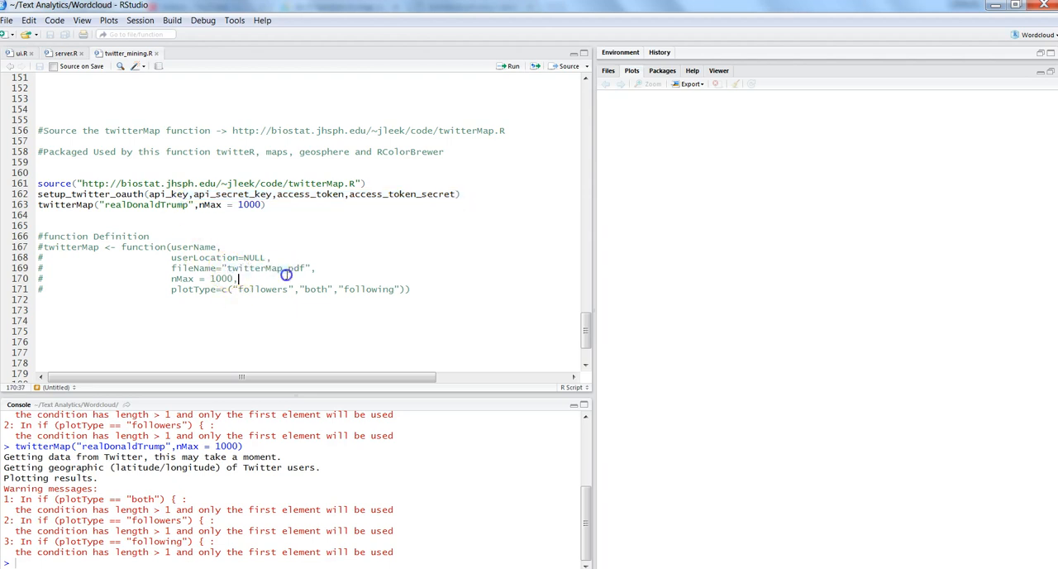
pyautogui.doubleClick(248, 268)
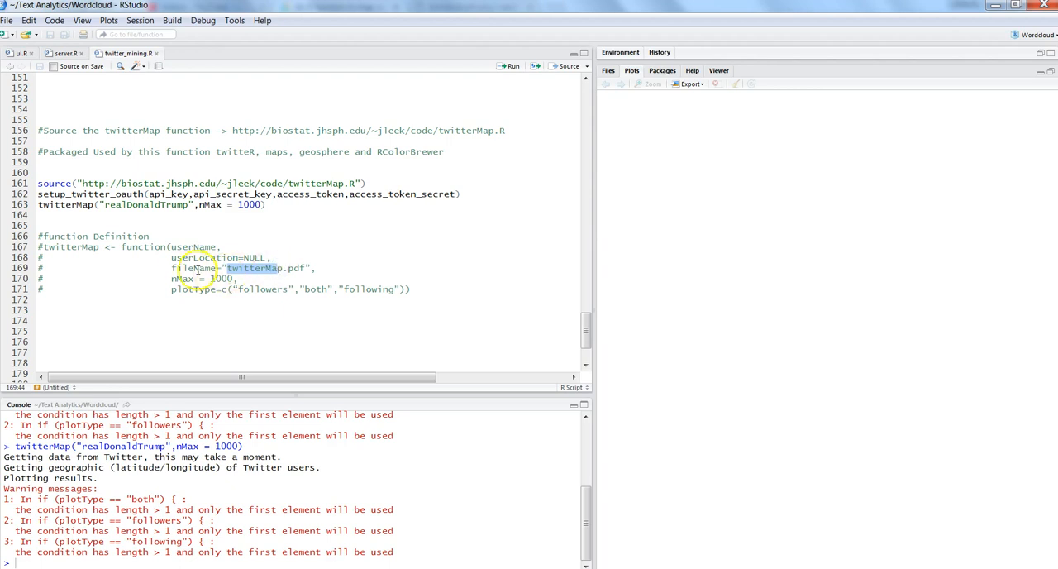
pyautogui.doubleClick(192, 268)
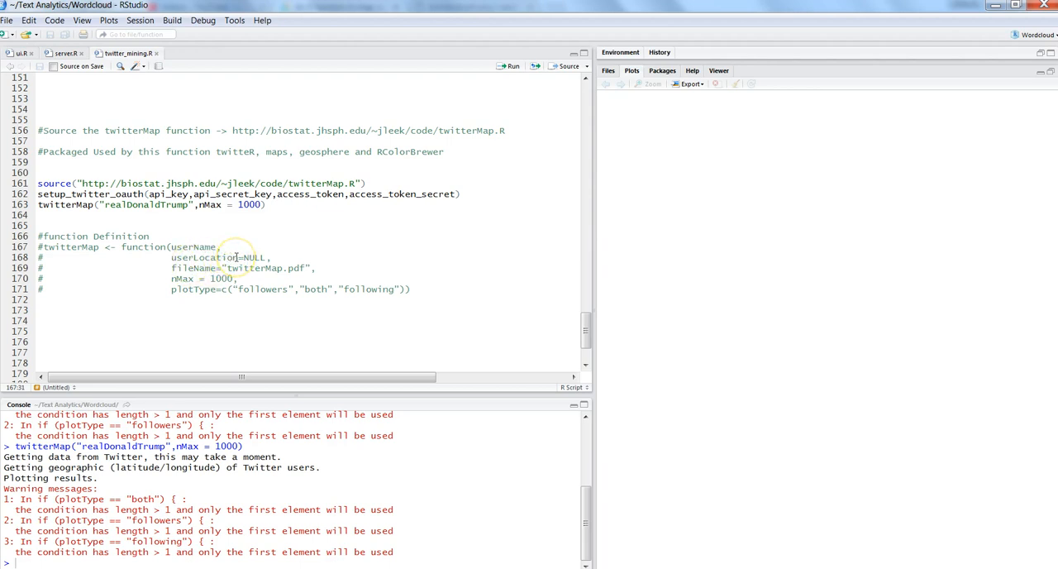
pyautogui.doubleClick(194, 268)
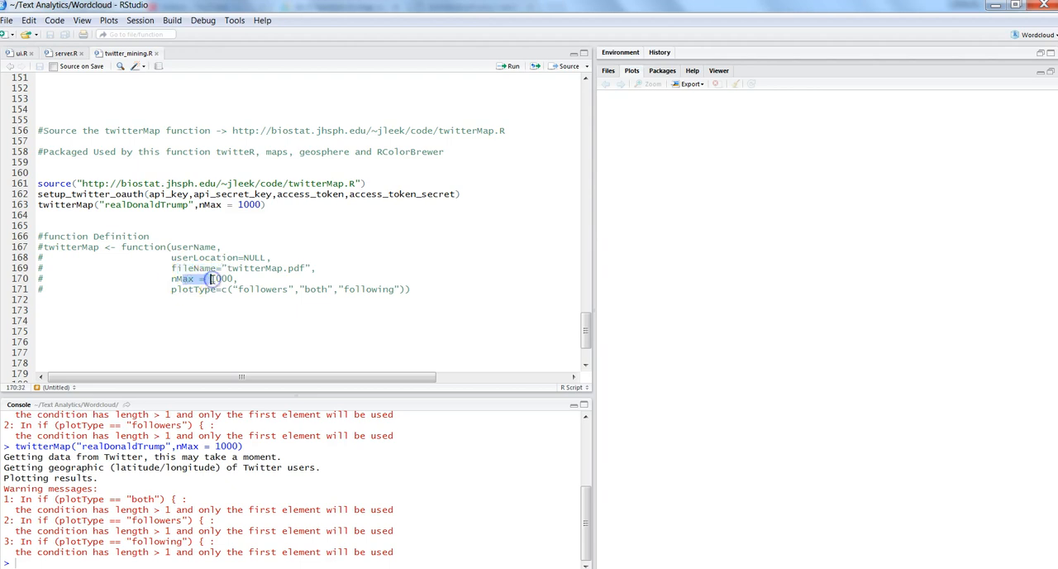
pyautogui.click(189, 289)
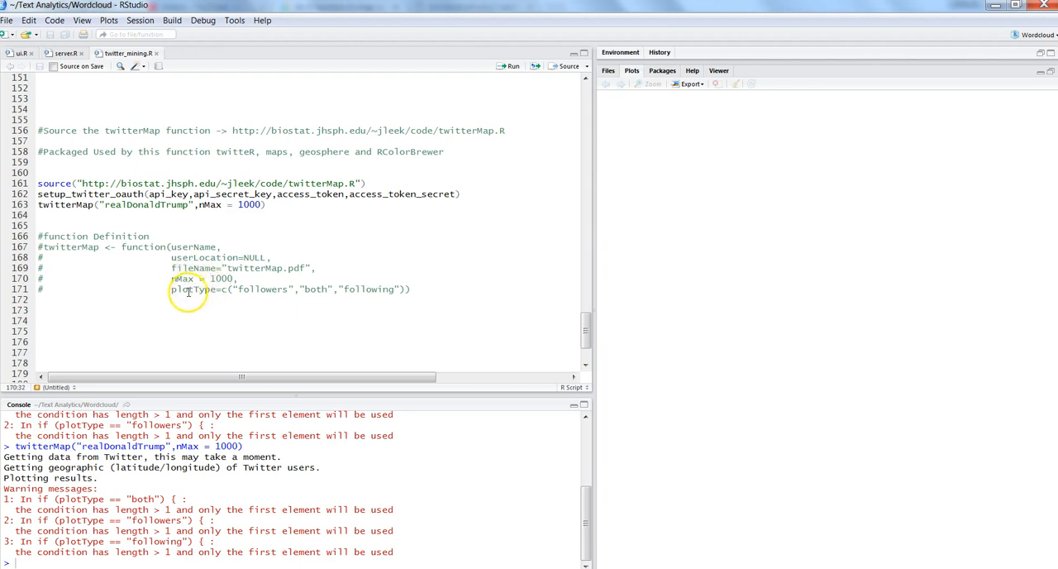
pyautogui.doubleClick(194, 289)
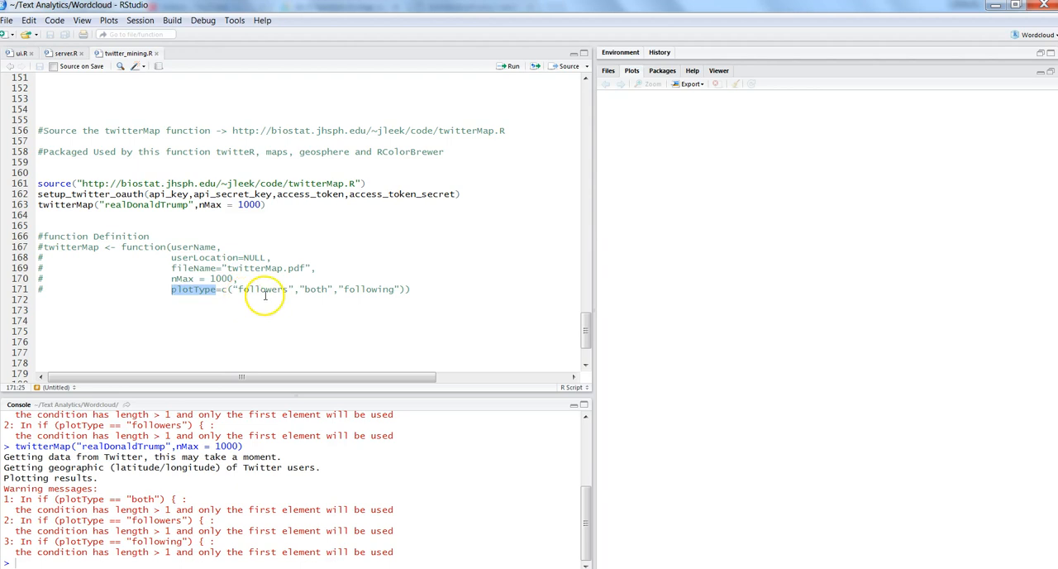